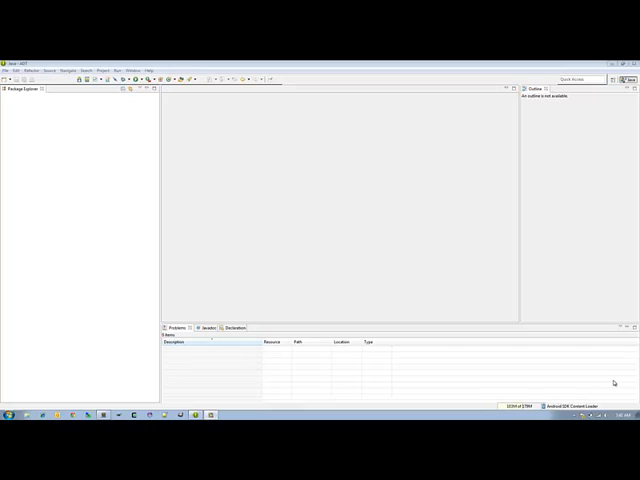
mouse_move(323, 272)
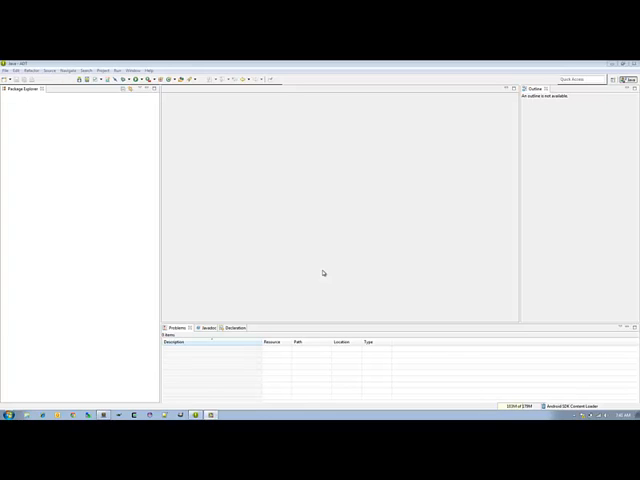
mouse_move(178, 141)
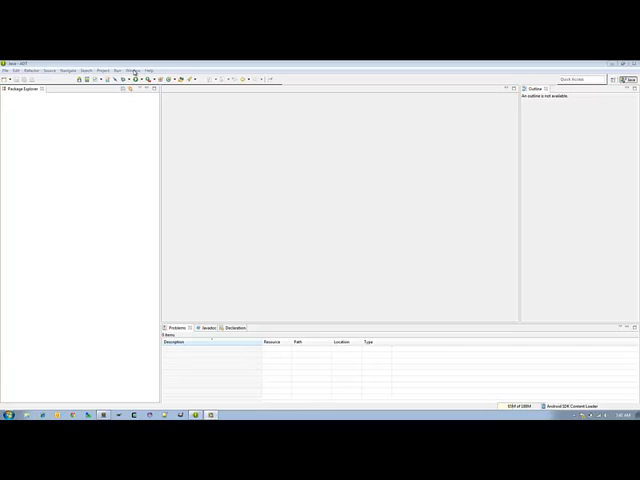
- Show the Window menu entries for the Android SDK Manager and Virtual Device Manager
left_click(138, 61)
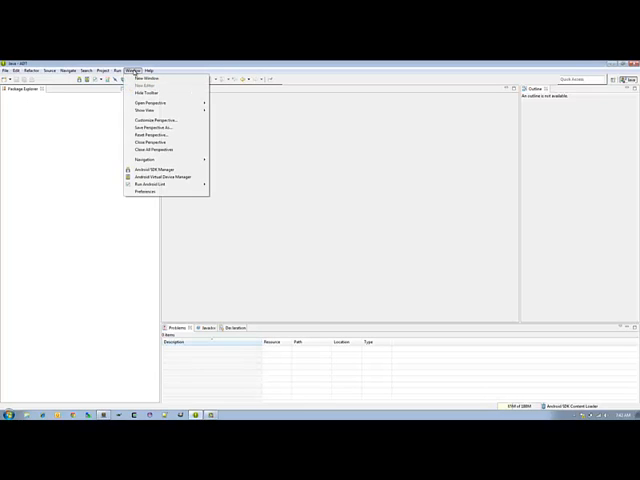
mouse_move(168, 169)
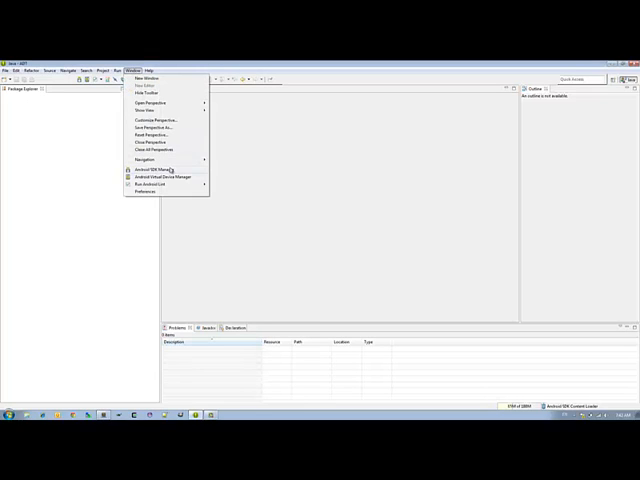
left_click(150, 169)
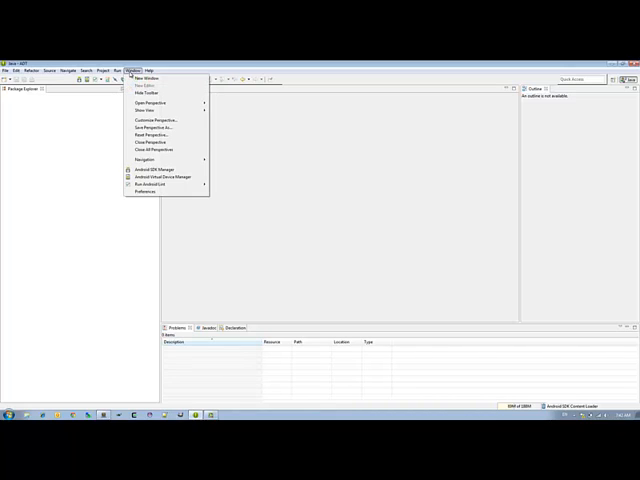
mouse_move(165, 177)
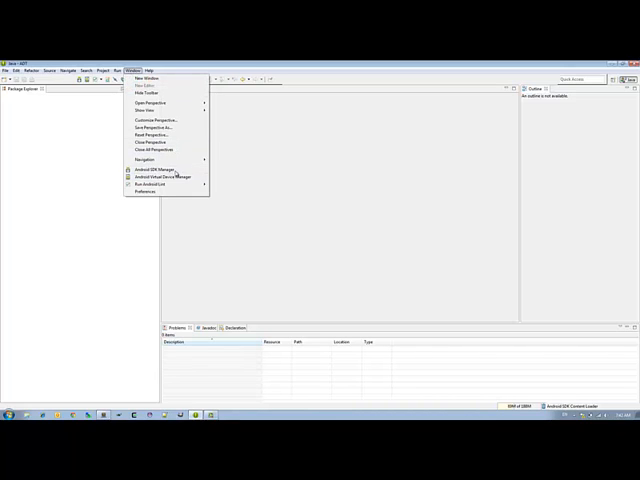
mouse_move(165, 177)
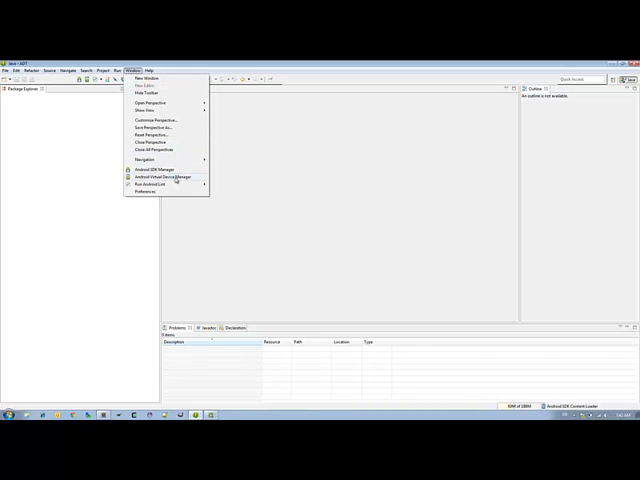
mouse_move(177, 177)
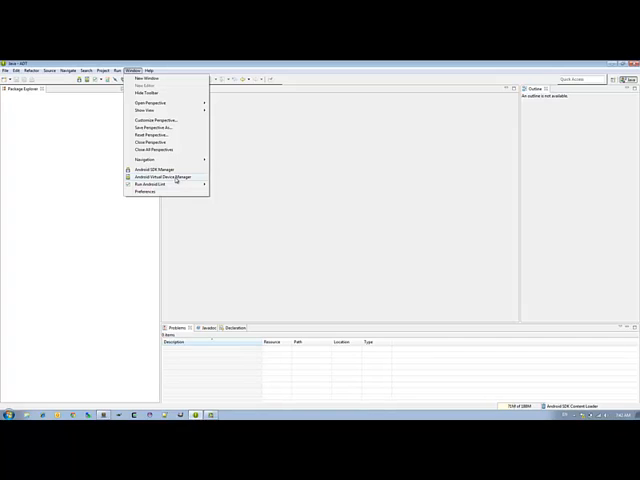
mouse_move(262, 177)
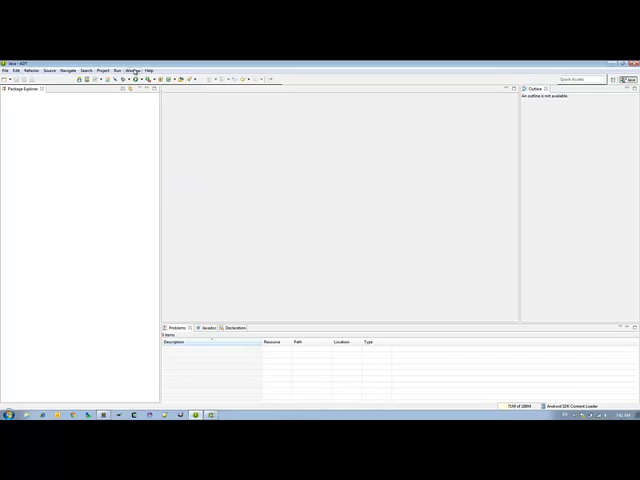
left_click(138, 68)
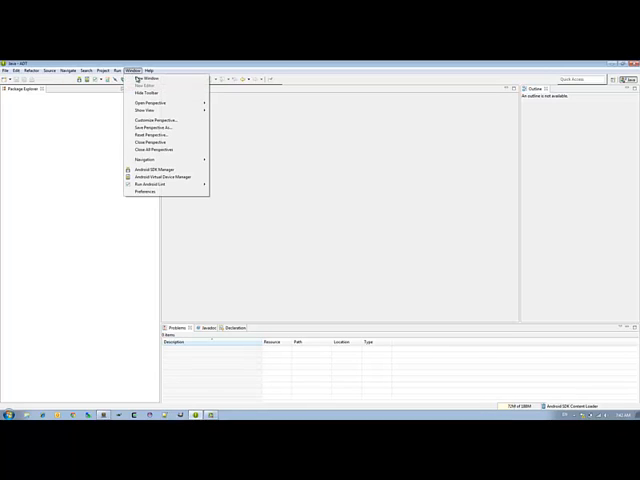
mouse_move(163, 178)
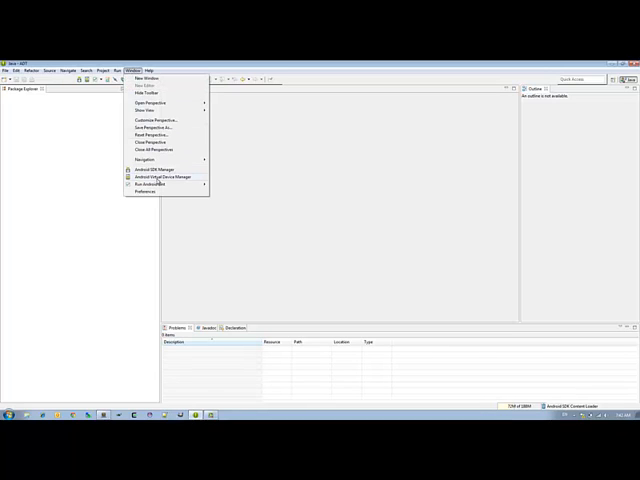
- Show the Android Virtual Device Manager listing the existing emu device
left_click(160, 177)
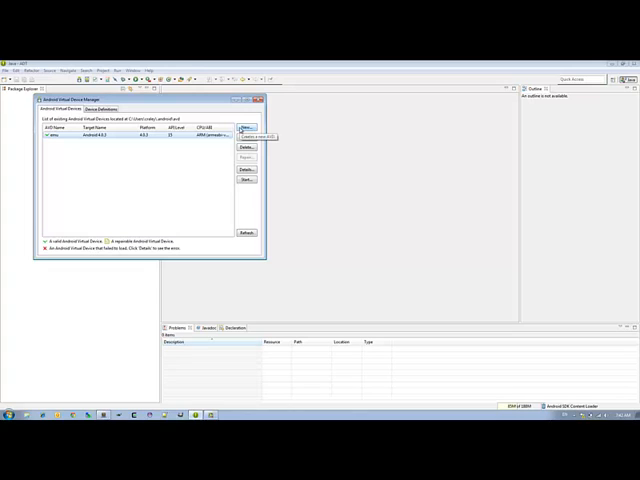
- Begin a new AVD named Emo using Galaxy Nexus hardware
left_click(247, 128)
type("Emu")
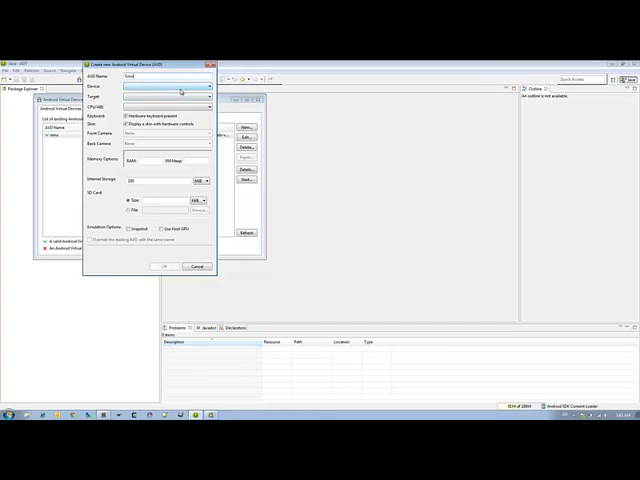
left_click(204, 87)
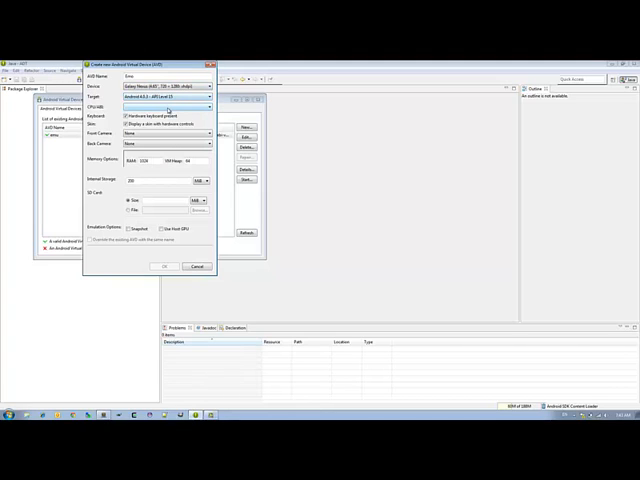
mouse_move(172, 114)
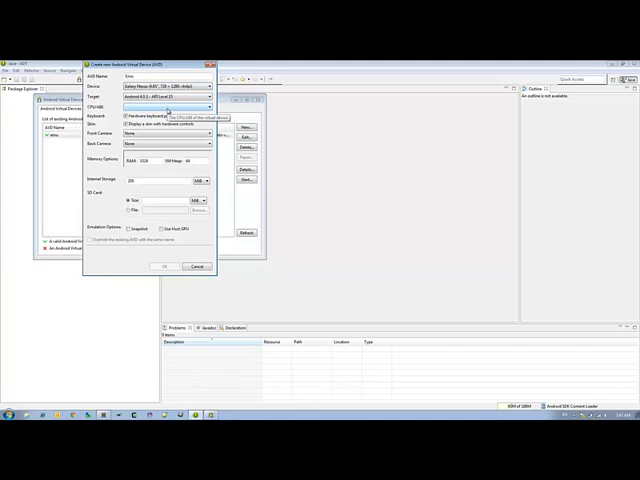
- Set Emo's CPU/ABI to ARM (armeabi-v7a)
left_click(205, 106)
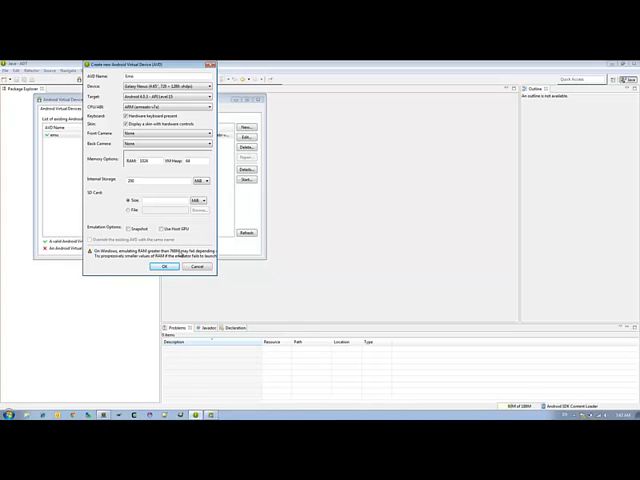
mouse_move(147, 169)
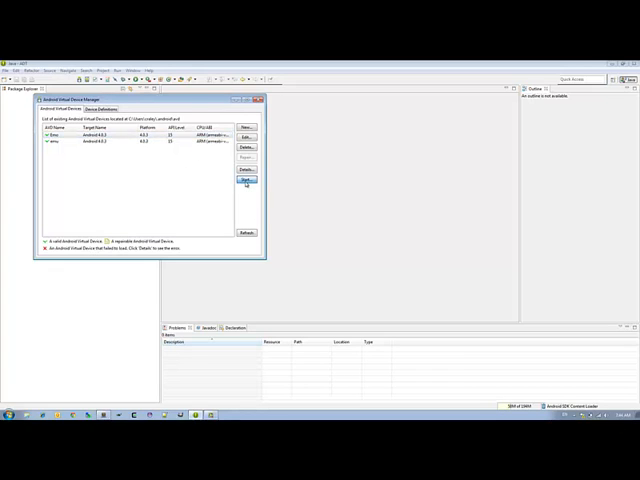
- Bring up the launch options for starting the Emo device
left_click(246, 180)
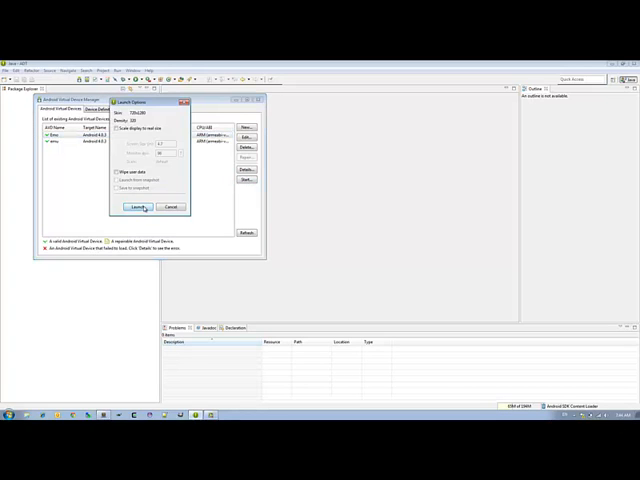
- Launch Emo, then close the emulator after it fails to allocate memory
left_click(140, 207)
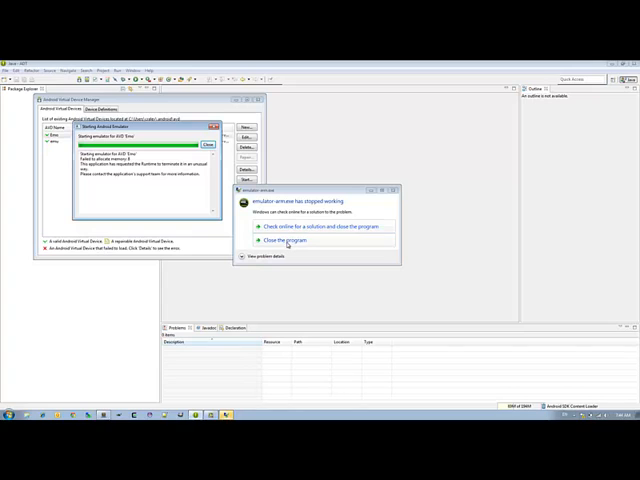
left_click(285, 240)
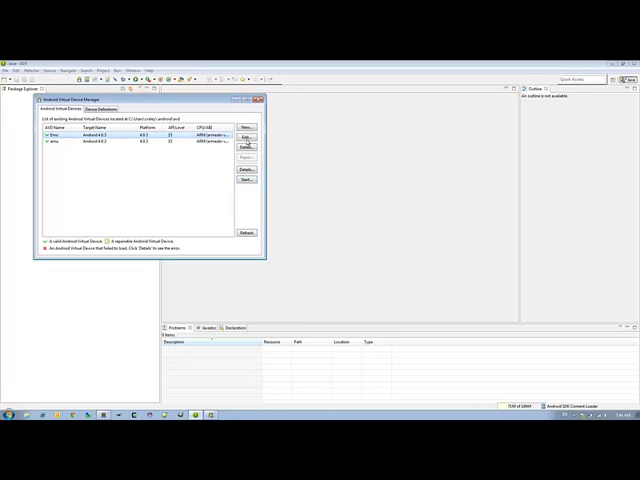
- Lower Emo's RAM from 1024 to 768 MB and save it, backing out of relaunching
left_click(246, 138)
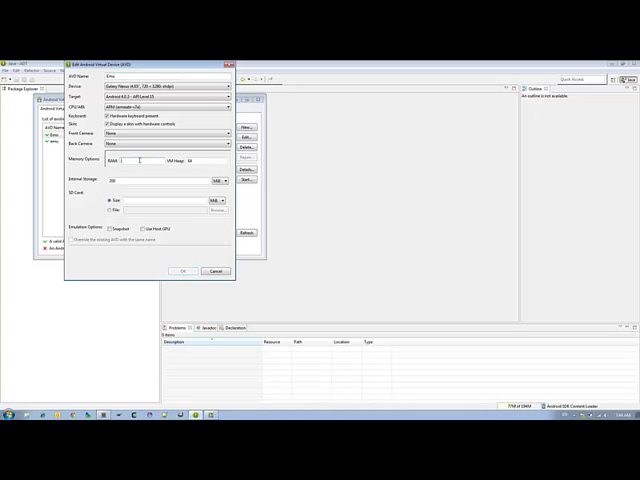
type("1024")
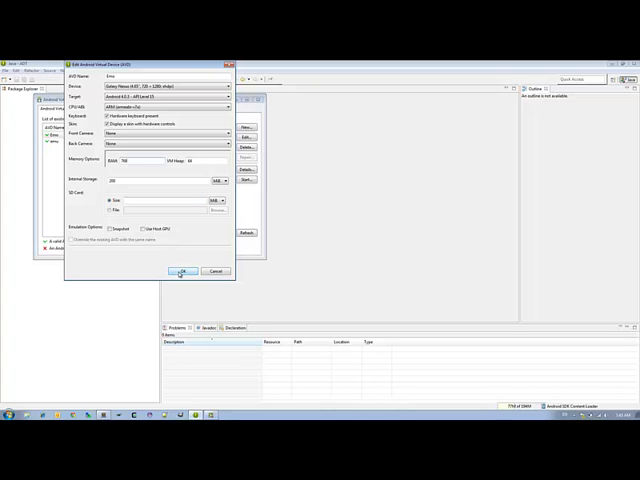
left_click(181, 271)
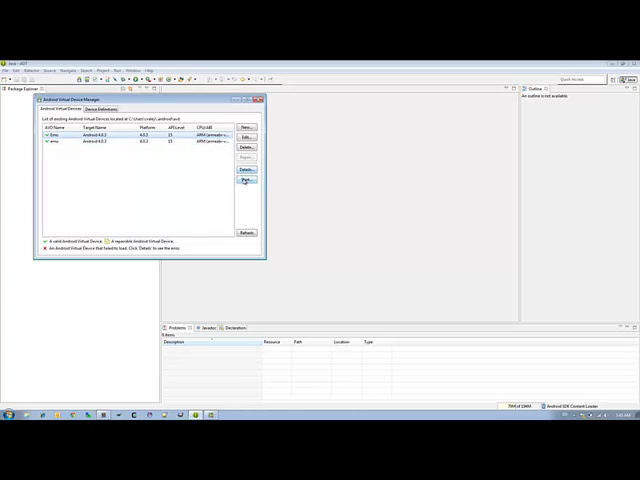
left_click(246, 181)
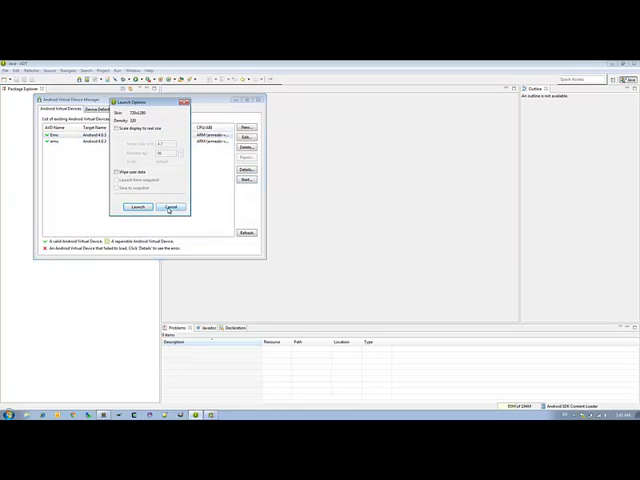
left_click(170, 207)
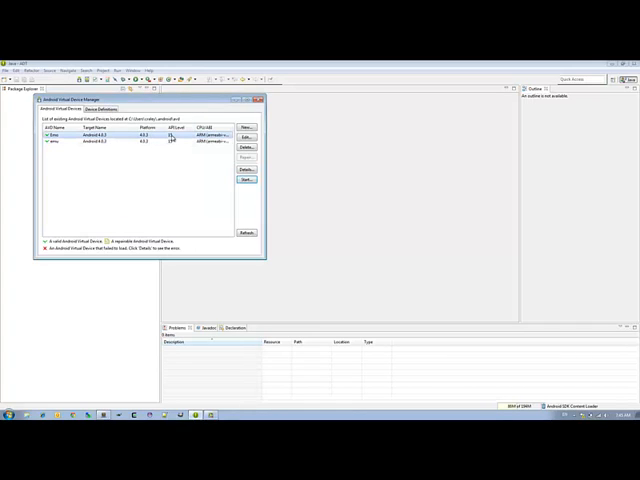
- Enable the Snapshot emulation option for Emo and save the device
left_click(246, 138)
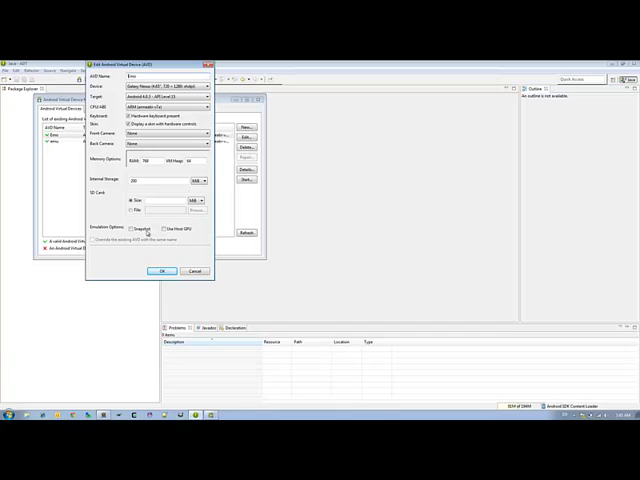
left_click(128, 229)
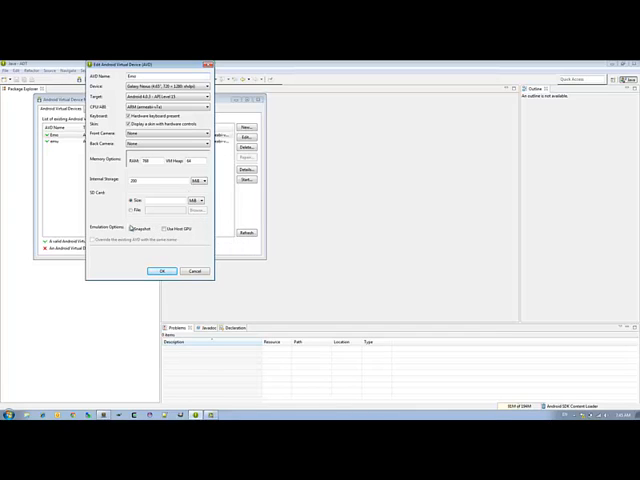
left_click(130, 229)
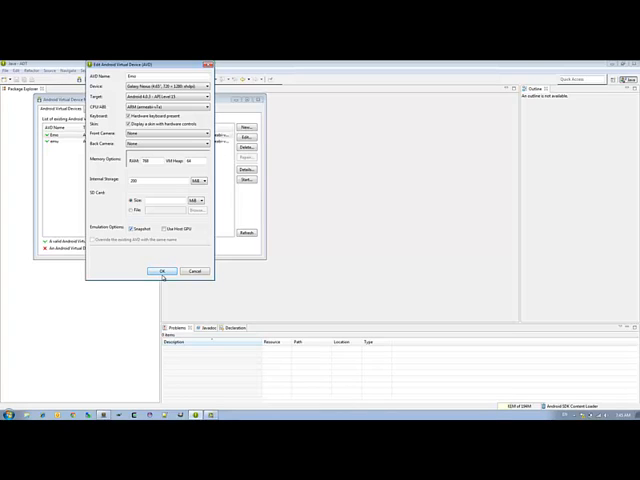
left_click(163, 271)
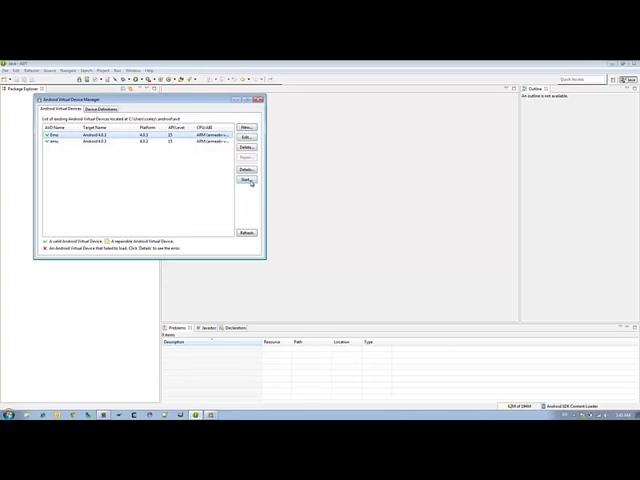
- Launch Emo in the emulator with Save to snapshot enabled
left_click(246, 181)
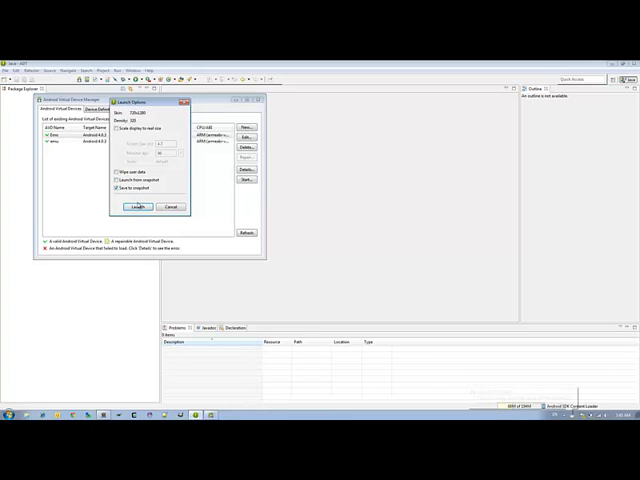
left_click(137, 207)
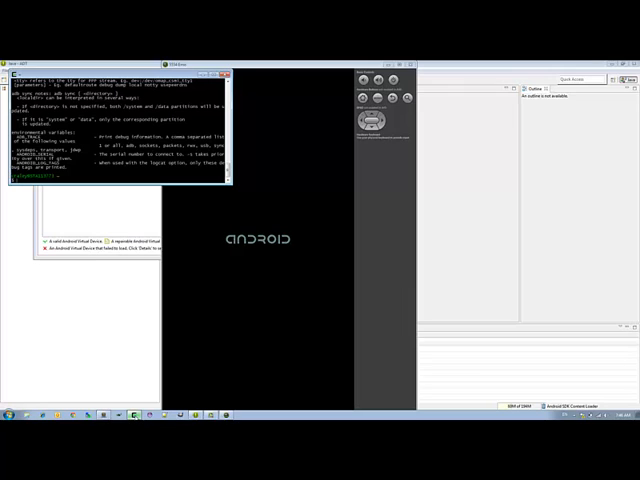
- Run adb and then adb logcat to watch the booting emulator's log
type("adb s")
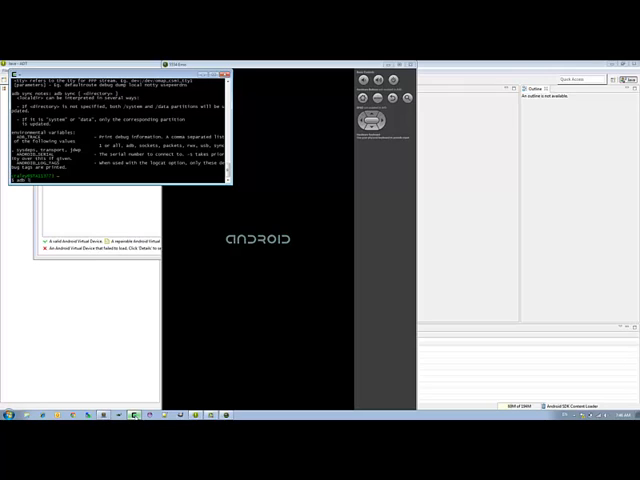
type("adb logcat")
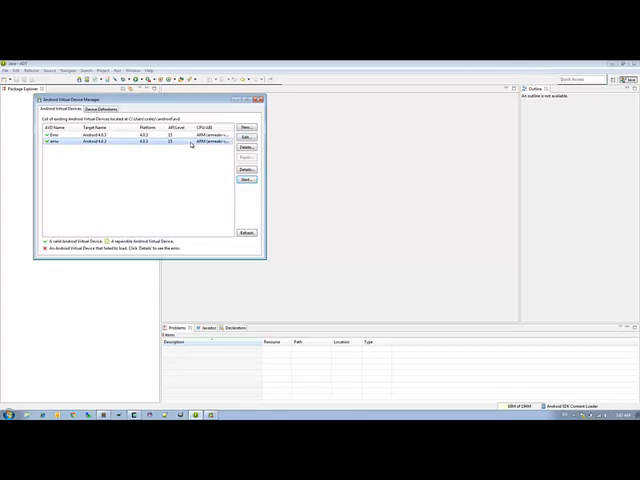
- Launch emu from its saved snapshot with Save to snapshot kept on
left_click(246, 181)
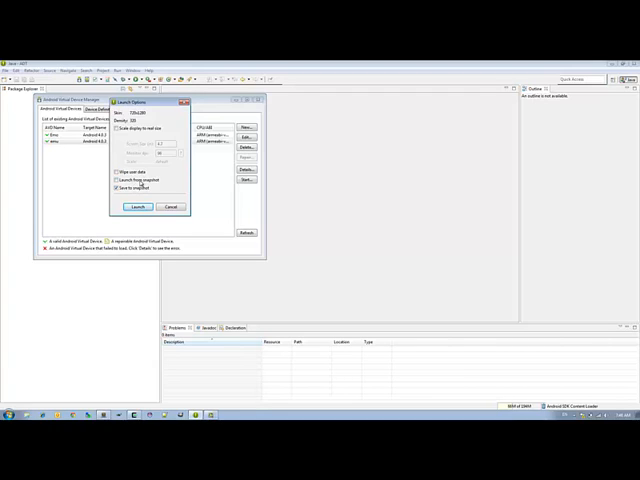
left_click(117, 180)
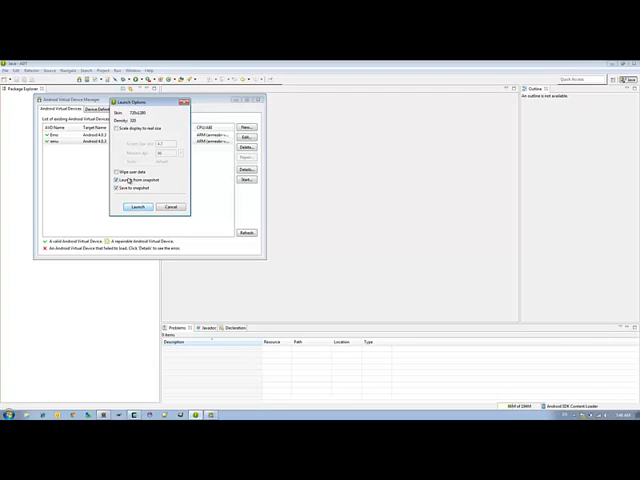
left_click(137, 207)
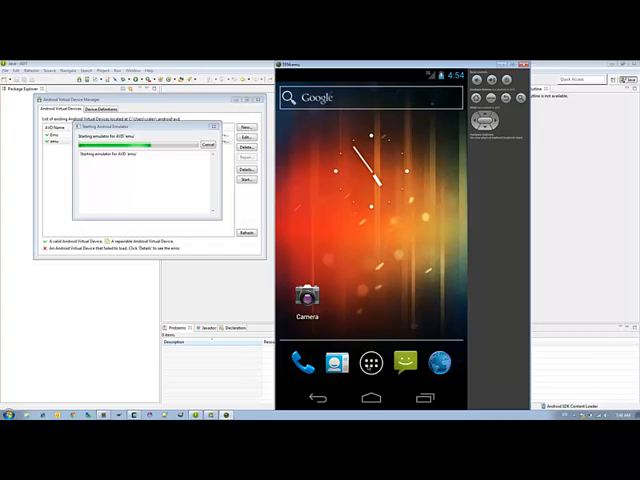
- Show all installed apps in the emulator's app drawer, glancing at the Widgets list first
left_click(370, 362)
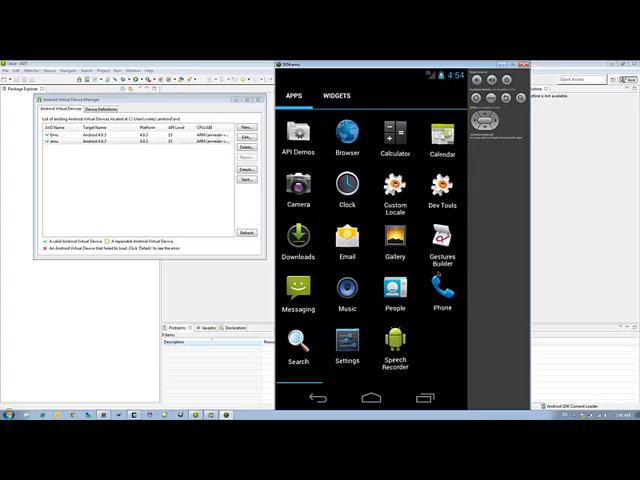
left_click(335, 96)
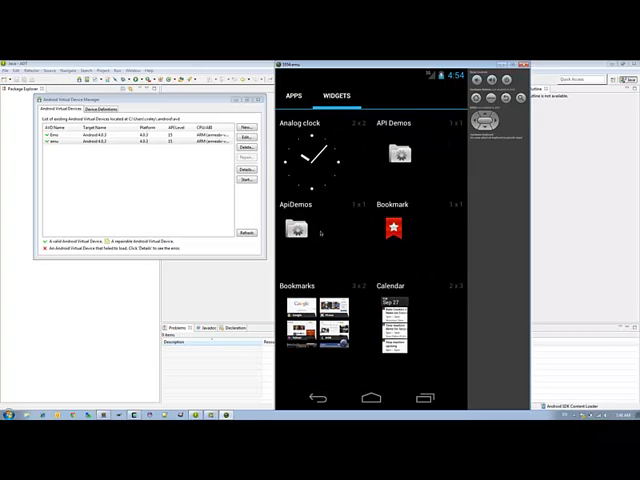
left_click(294, 95)
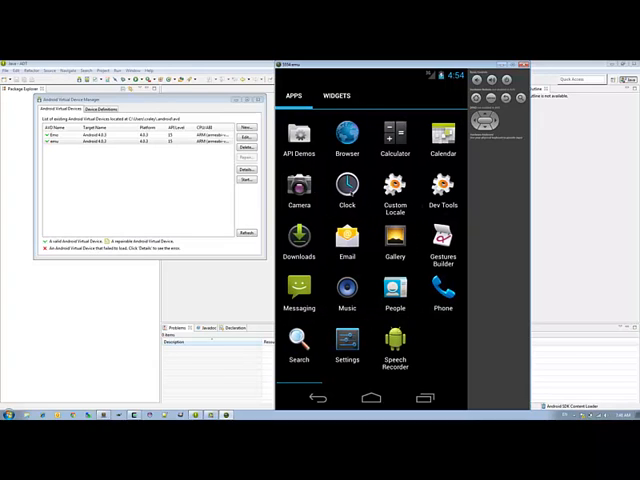